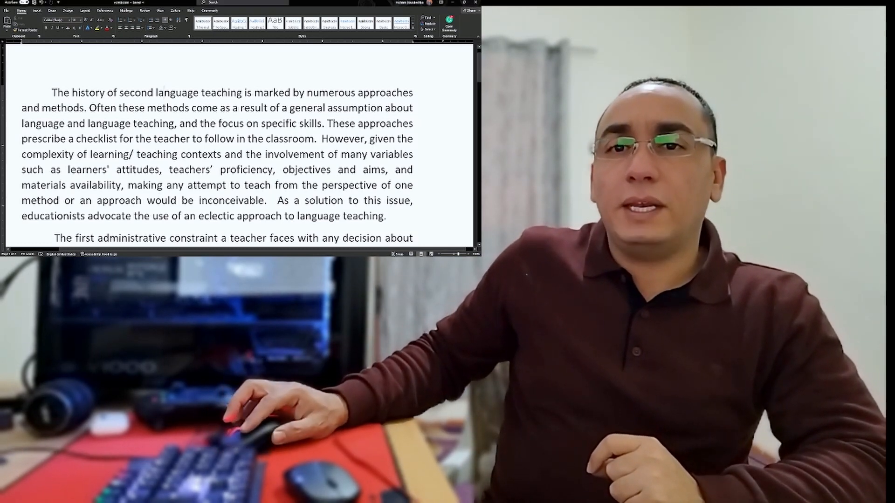
scroll("down", 3)
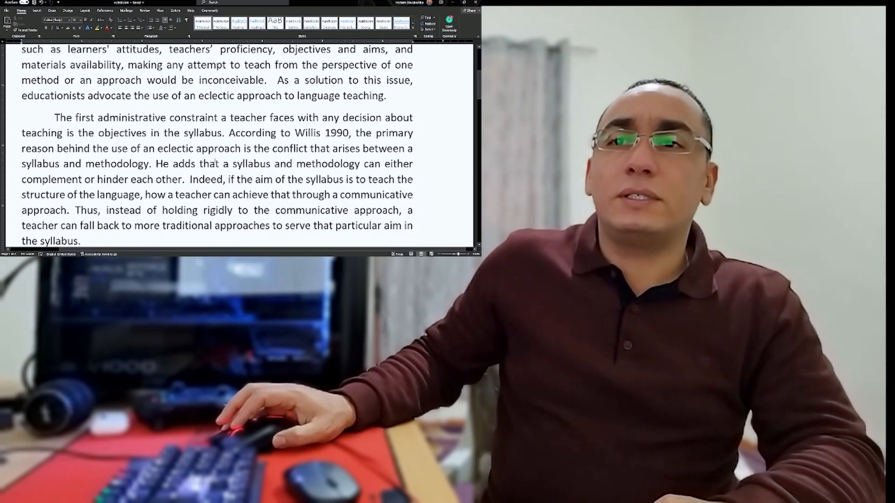
scroll("down", 3)
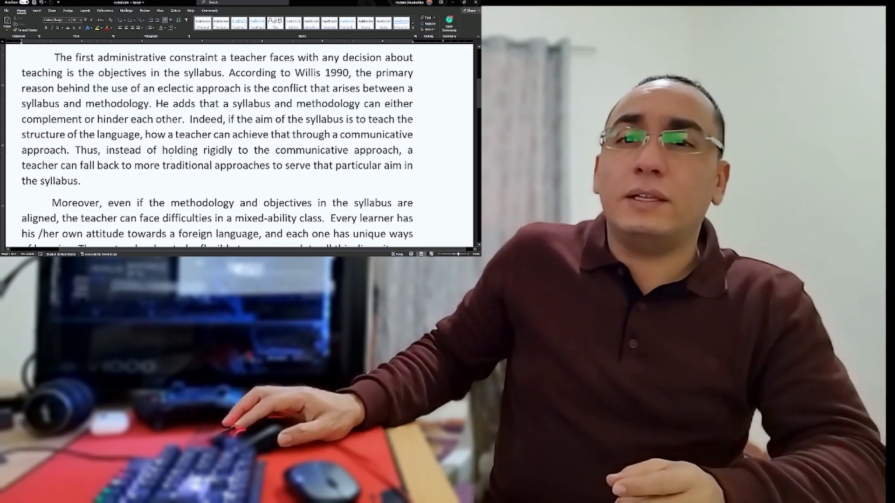
scroll("down", 3)
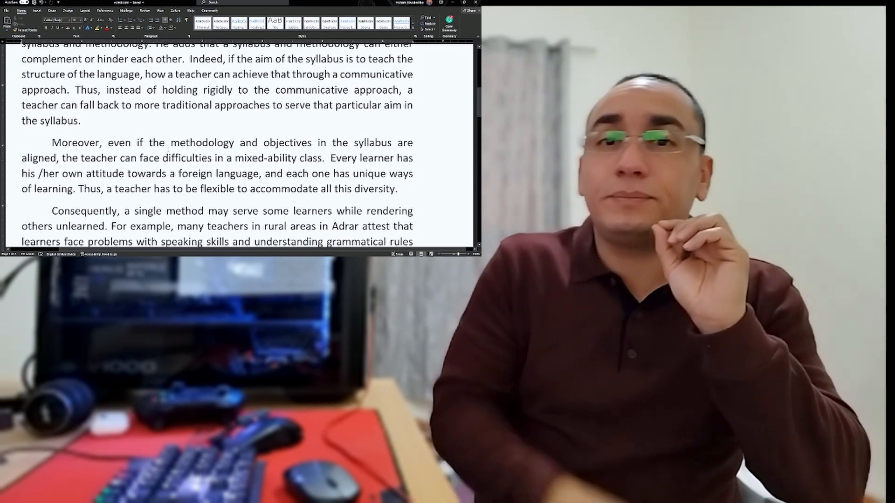
scroll("down", 3)
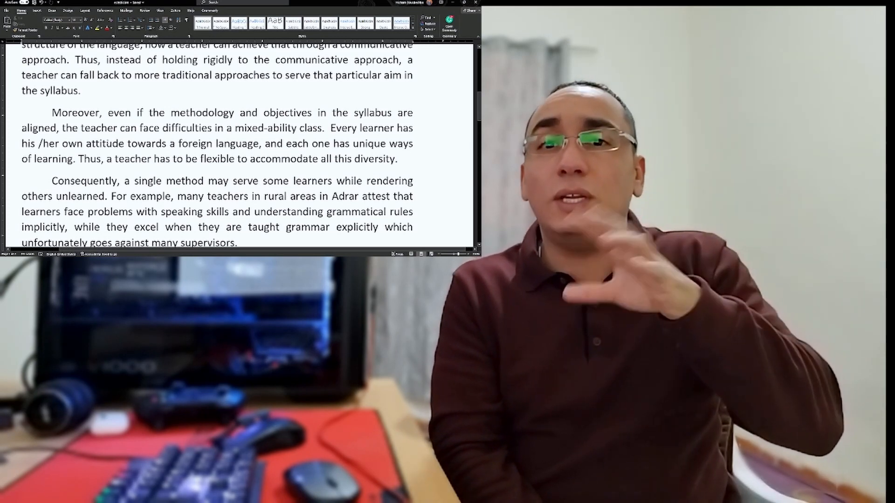
scroll("down", 3)
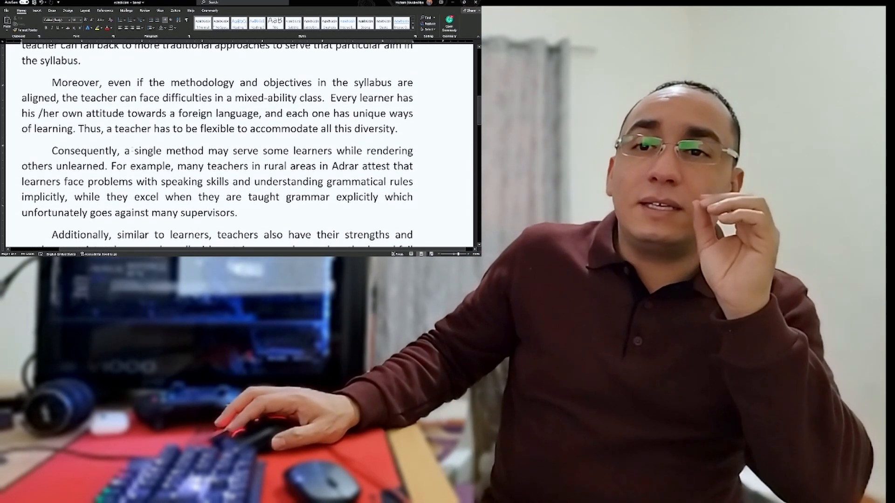
scroll("down", 3)
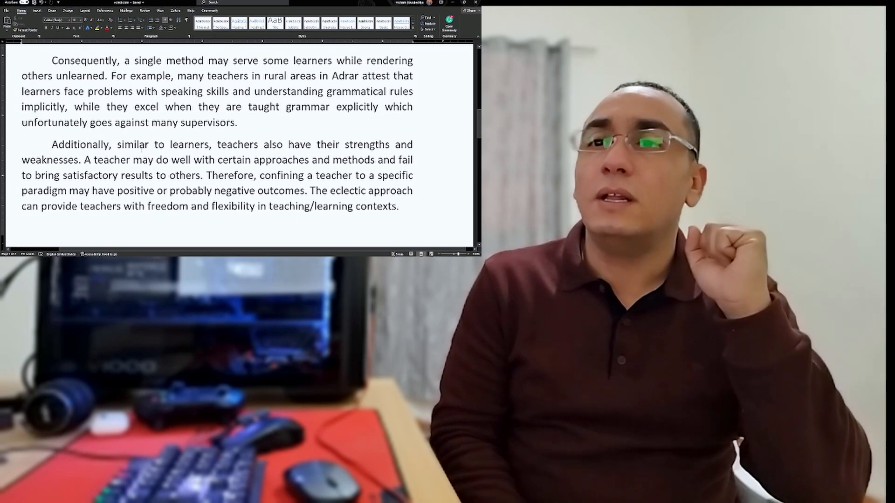
scroll("down", 3)
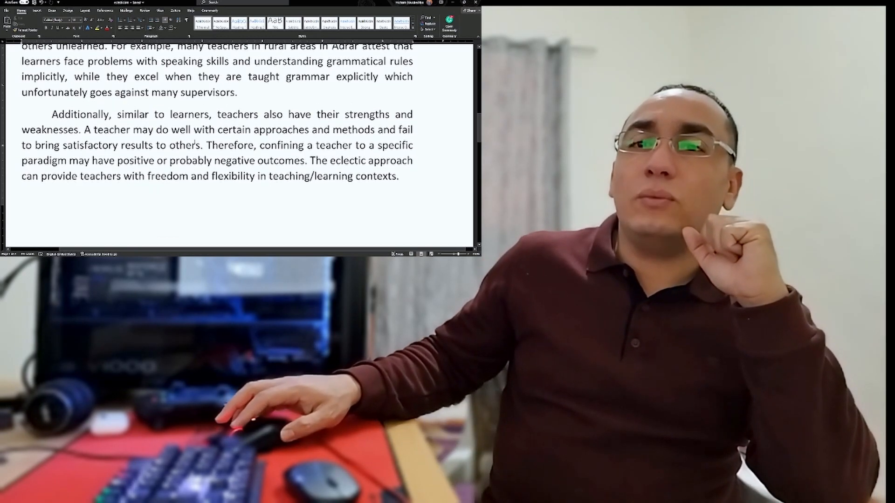
scroll("down", 3)
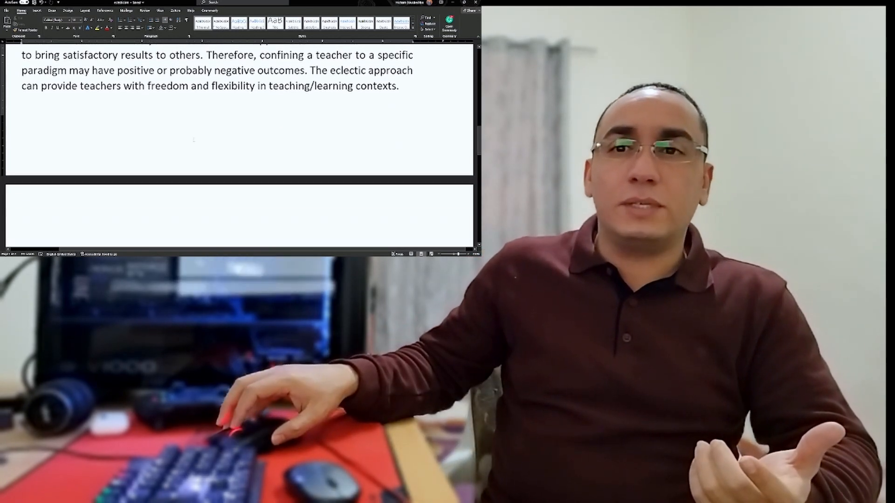
scroll("down", 3)
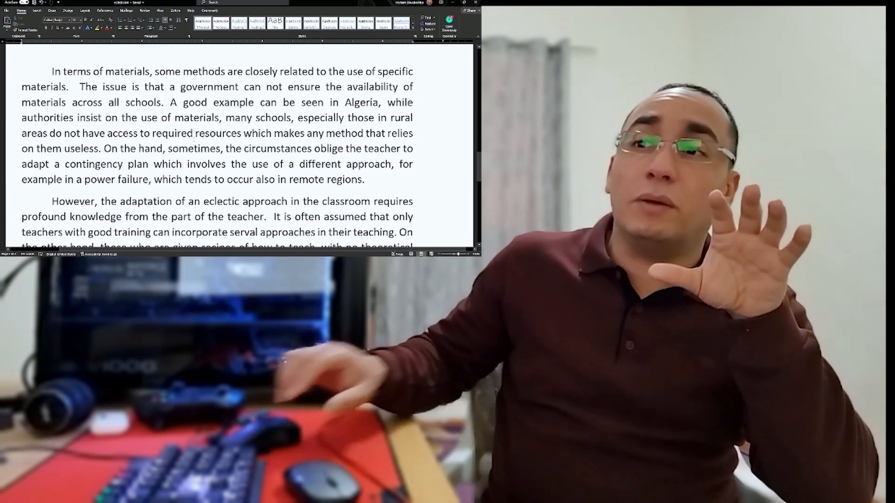
scroll("down", 3)
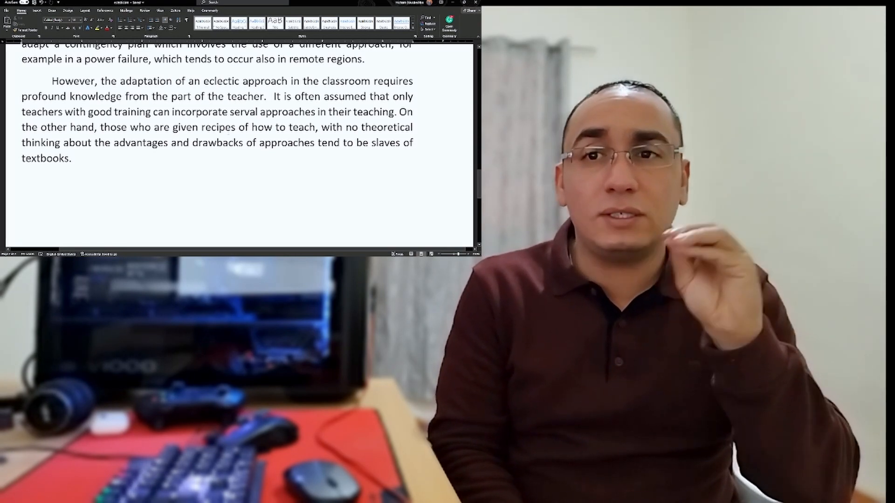
scroll("down", 3)
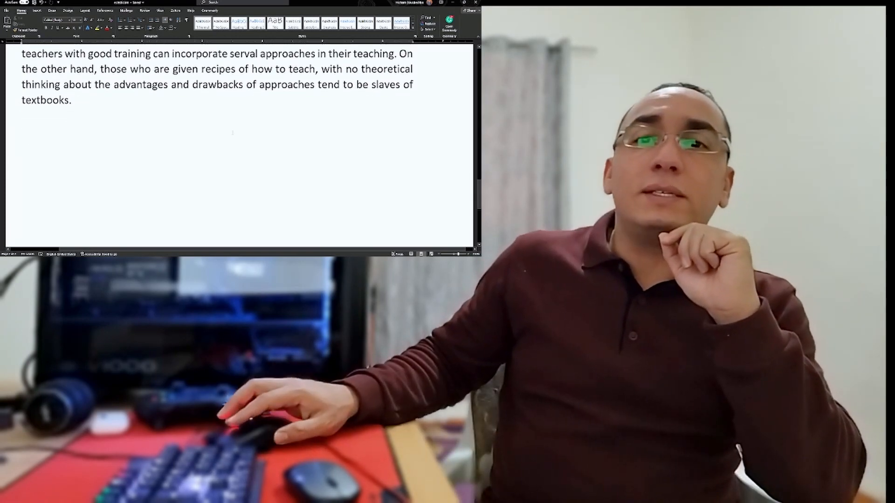